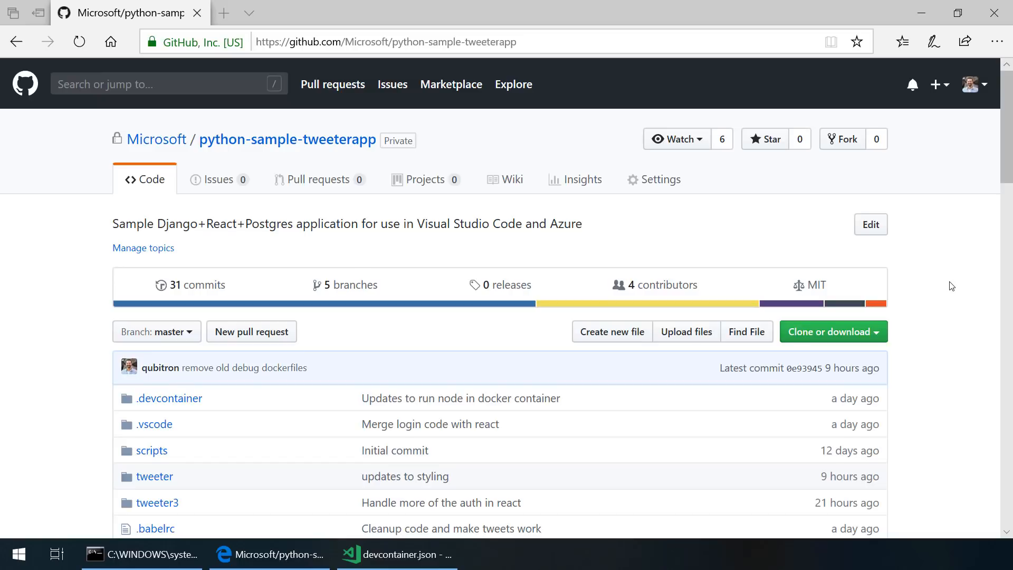
Step: Bring the python-sample-tweeterapp project editor to the front from the taskbar
click(400, 553)
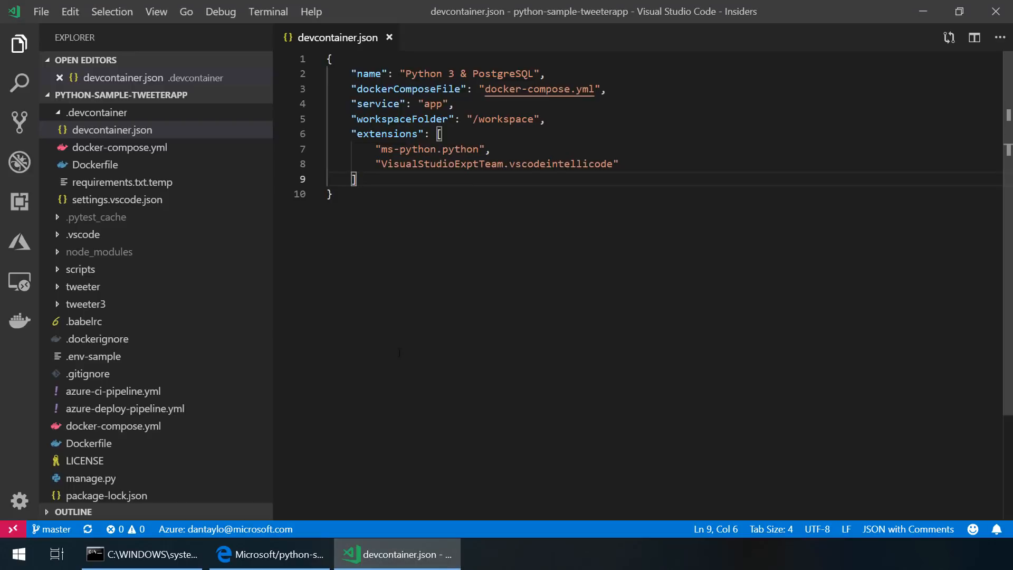
mouse_move(437, 215)
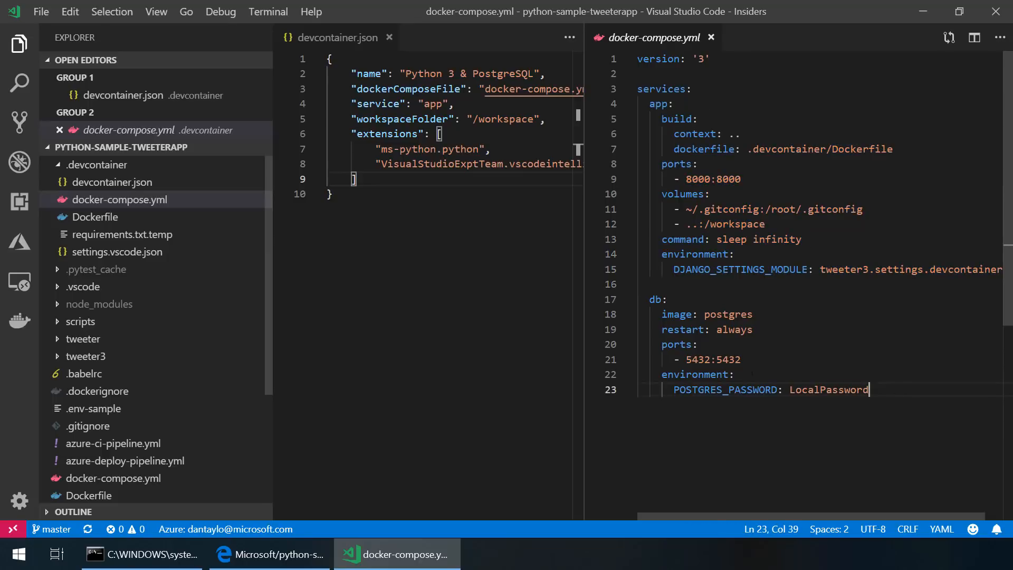
Step: Select 'postgres' in docker-compose.yml and show the remote window options from the status bar indicator
double_click(728, 314)
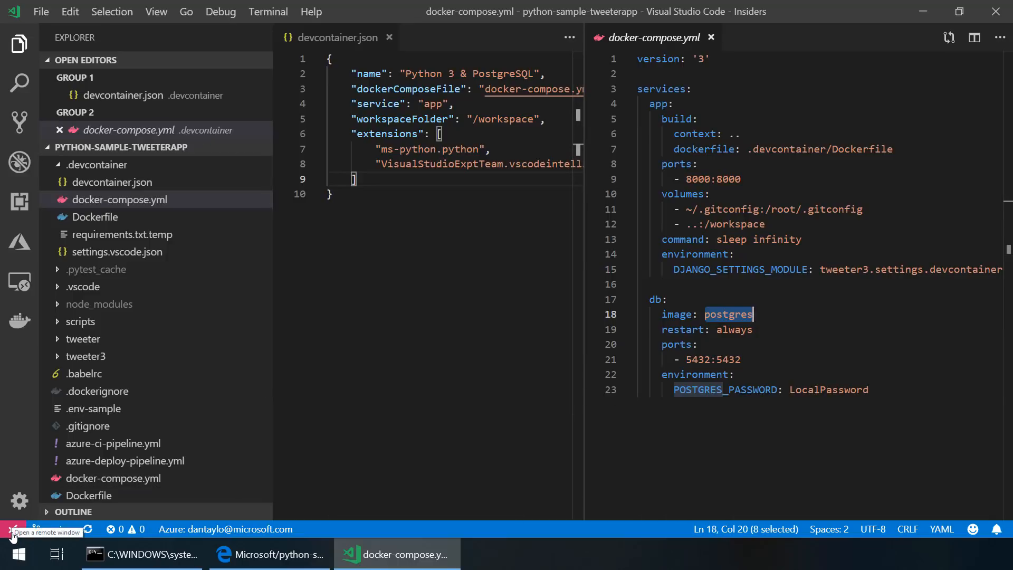
click(9, 529)
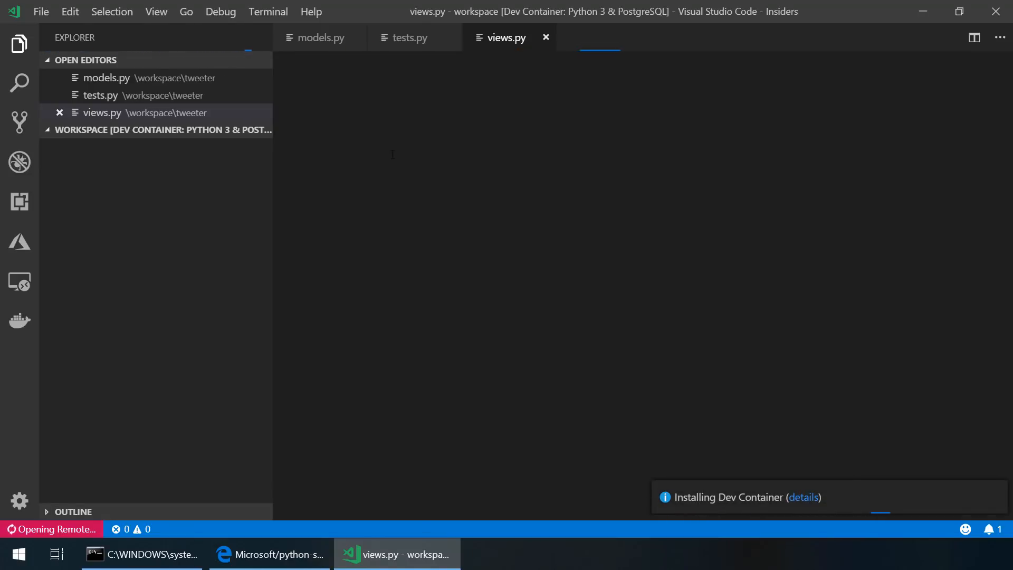
mouse_move(806, 502)
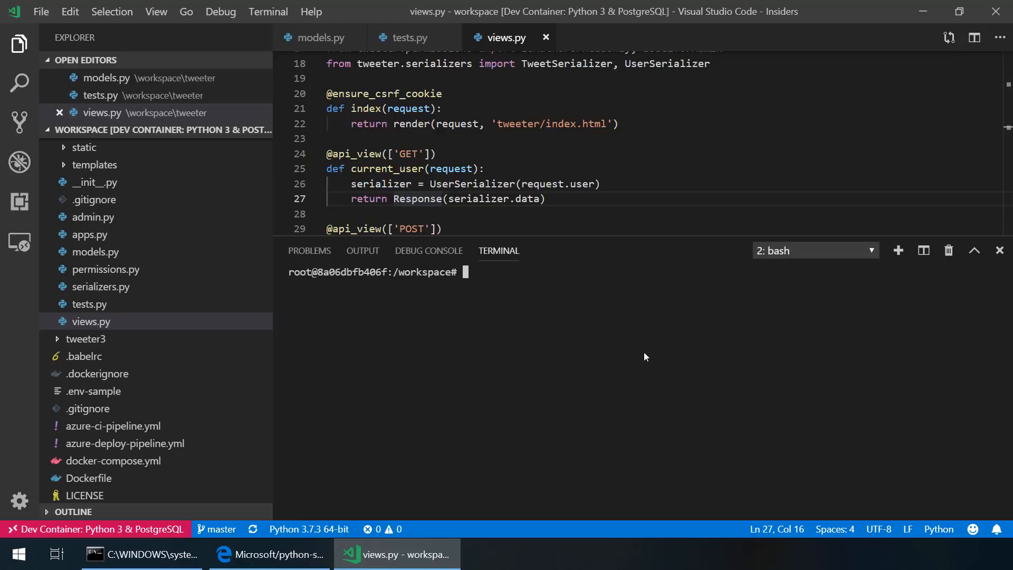
Step: Run npm run dev in the container terminal to start webpack in watch mode
text(npm run dev)
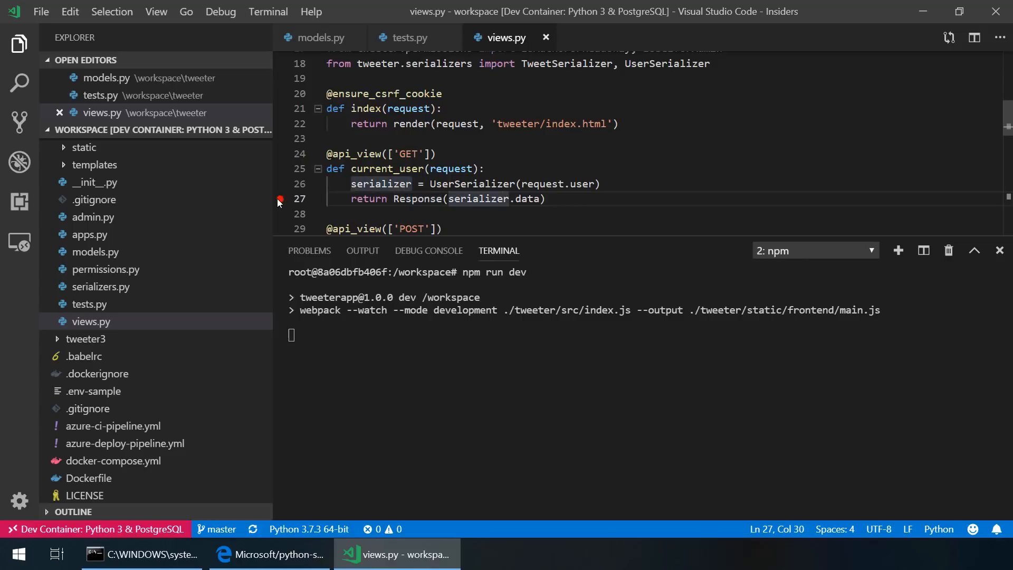
Step: Start the Python: Django debug configuration so the dev server runs on port 8000, then switch to the browser
click(17, 158)
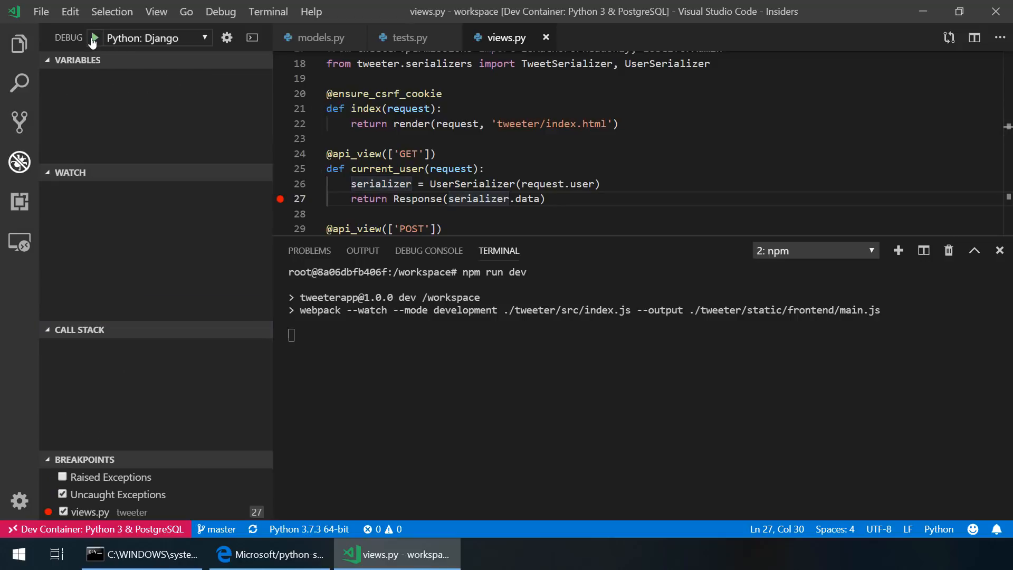
click(95, 38)
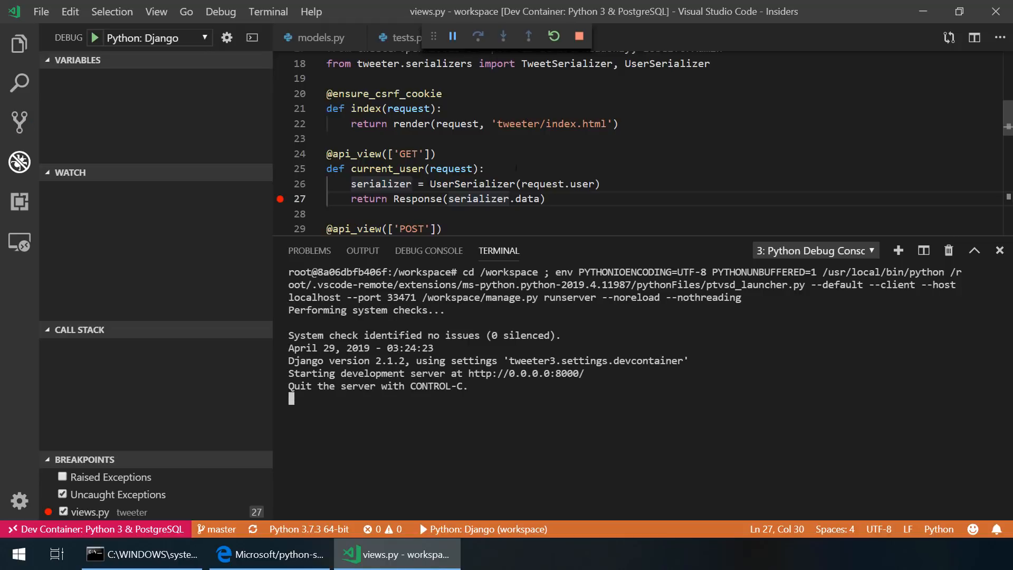
click(270, 554)
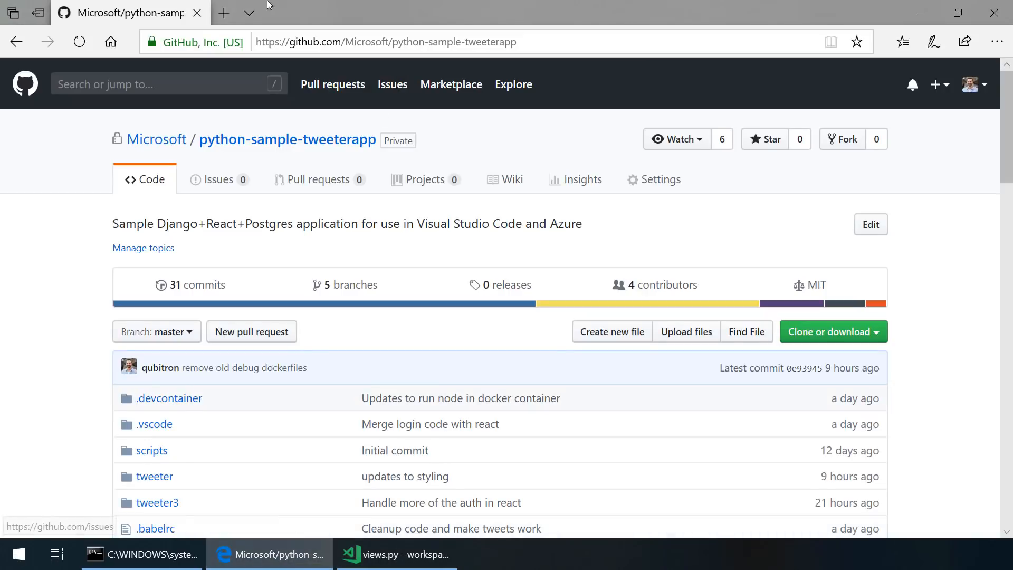
Step: Load localhost:8000/ in a new Edge tab and return to the editor paused at the breakpoint
click(223, 13)
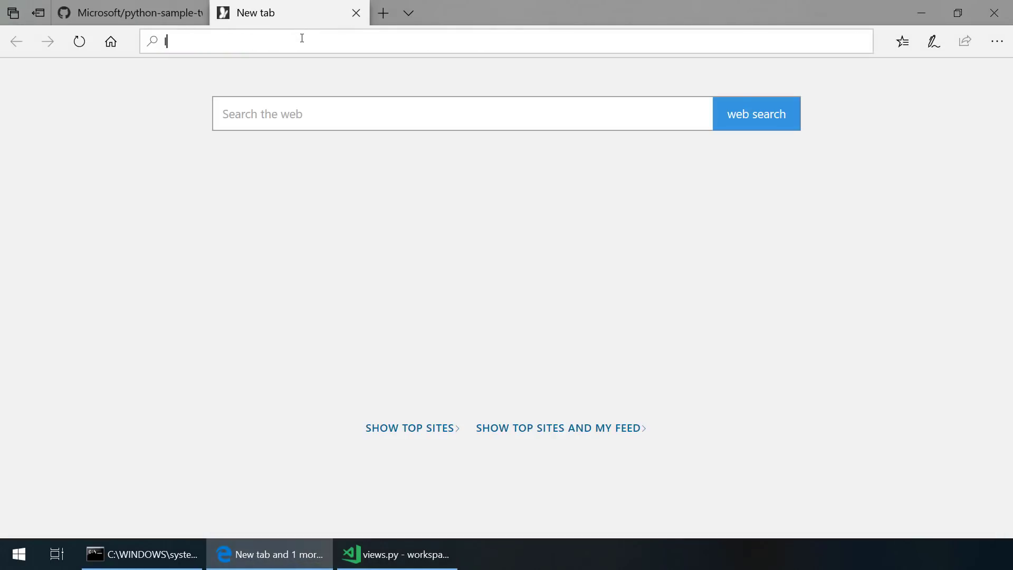
text(localhost:8000/)
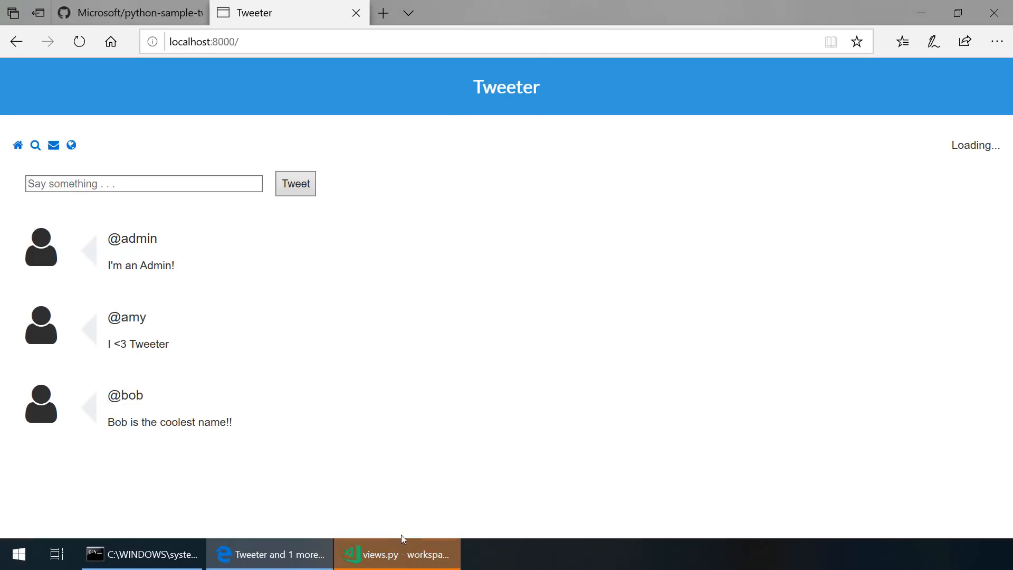
click(399, 554)
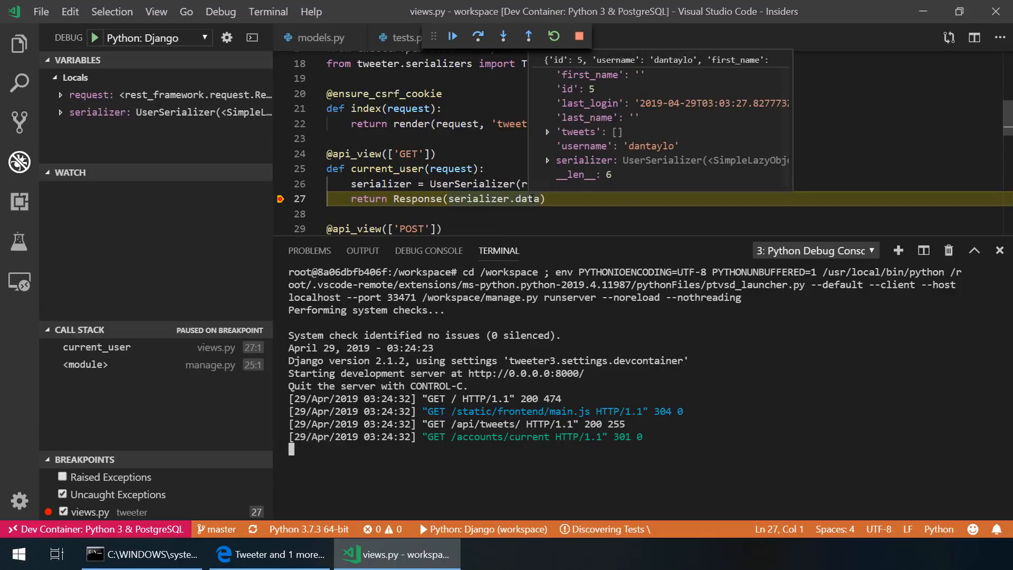
Step: Evaluate request.user in the Debug Console to list the current user's fields
click(428, 251)
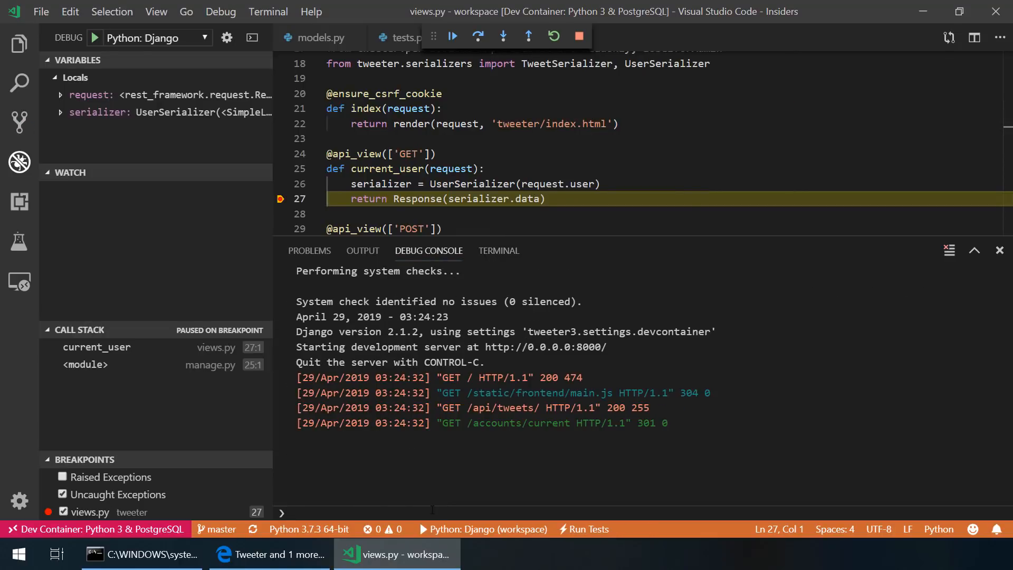
text(request.)
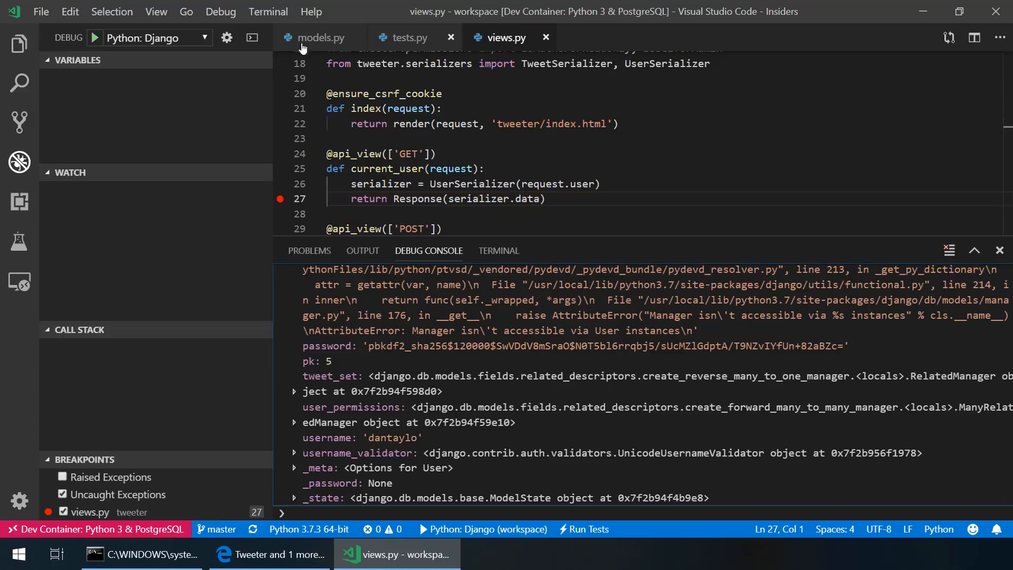
Step: In models.py type 'models.' inside the Tweet class and browse the IntelliSense field suggestions, then move to tests.py
click(321, 38)
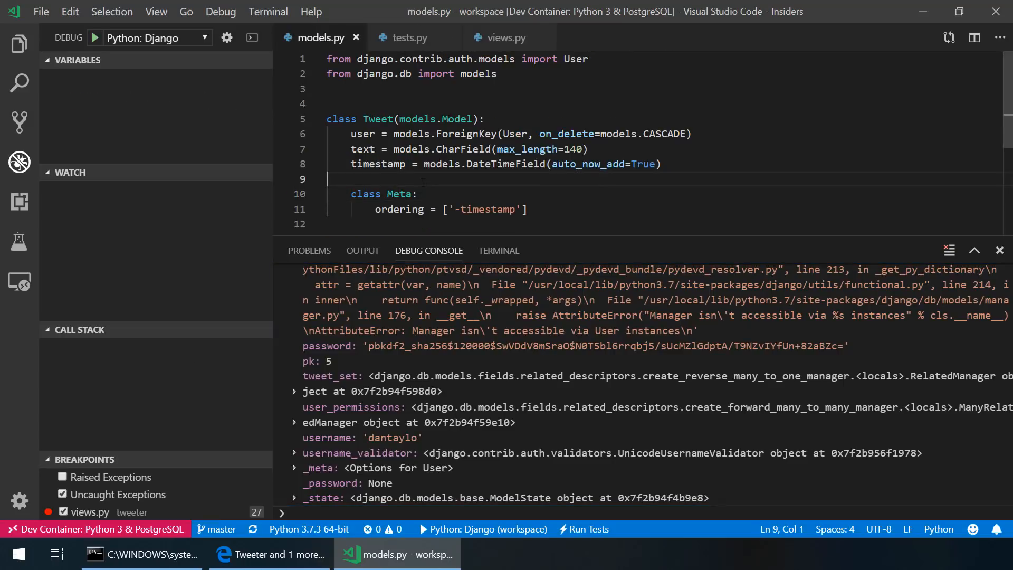
text(mo)
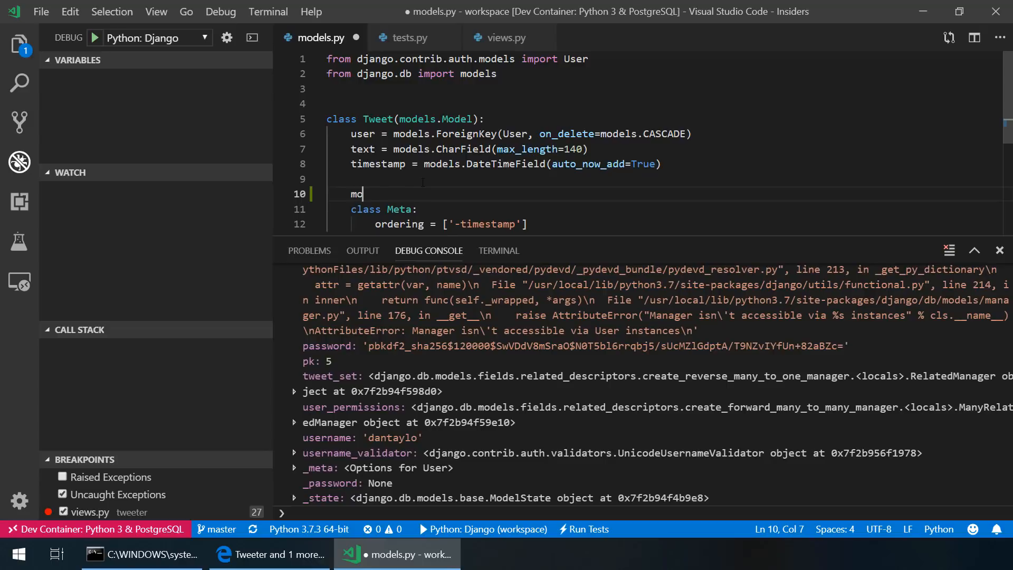
text(dels)
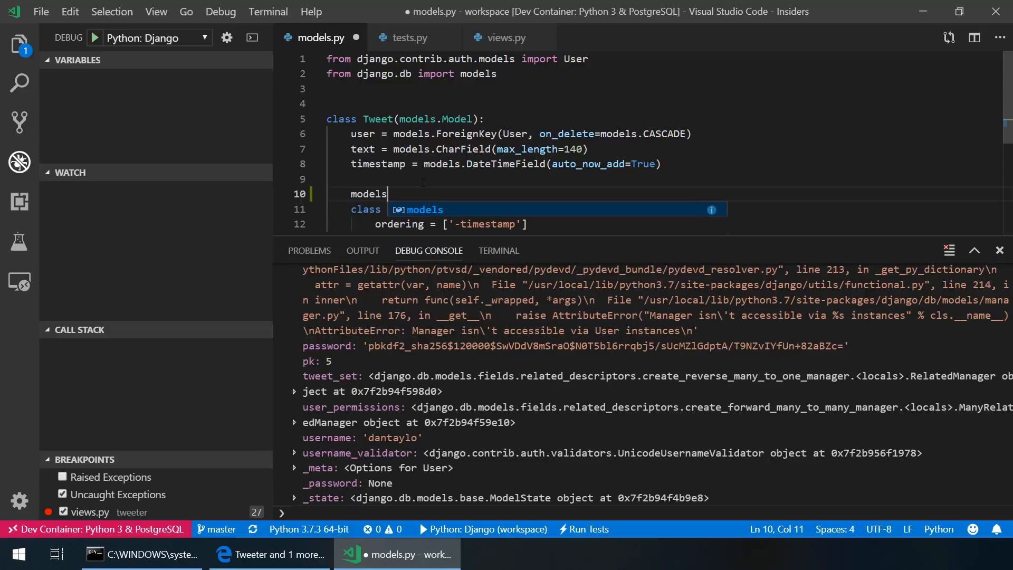
text(.)
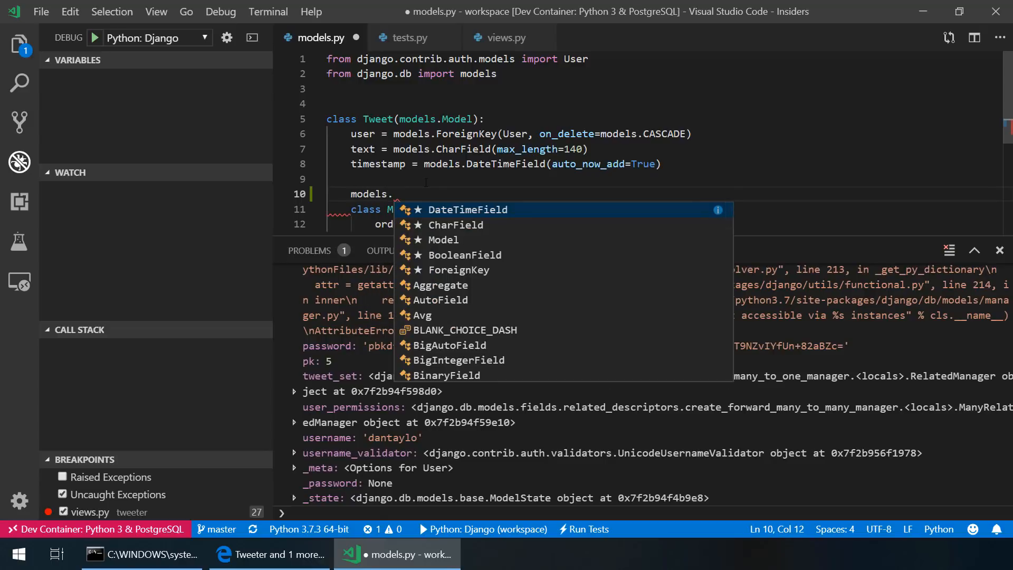
mouse_move(476, 239)
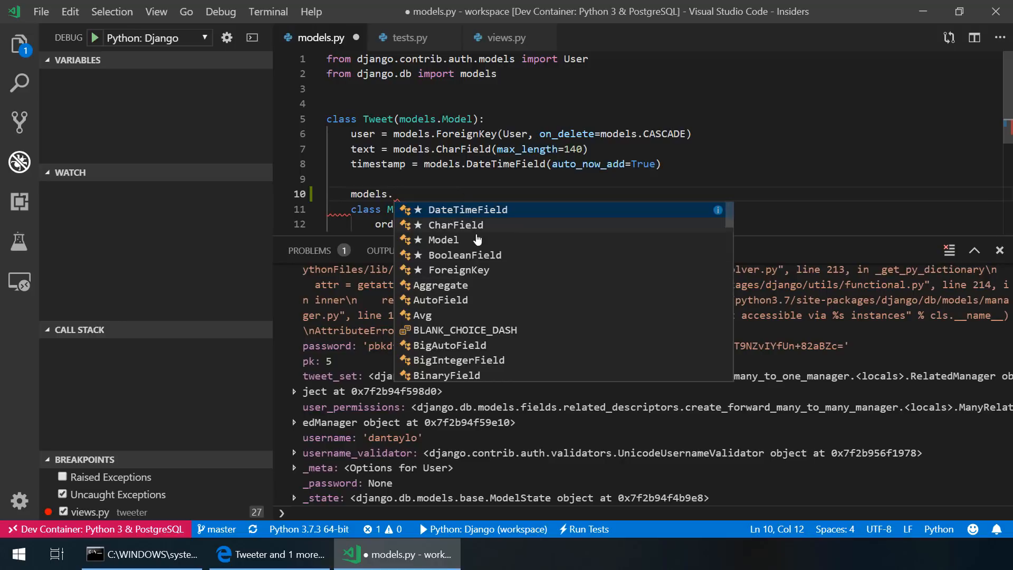
mouse_move(479, 281)
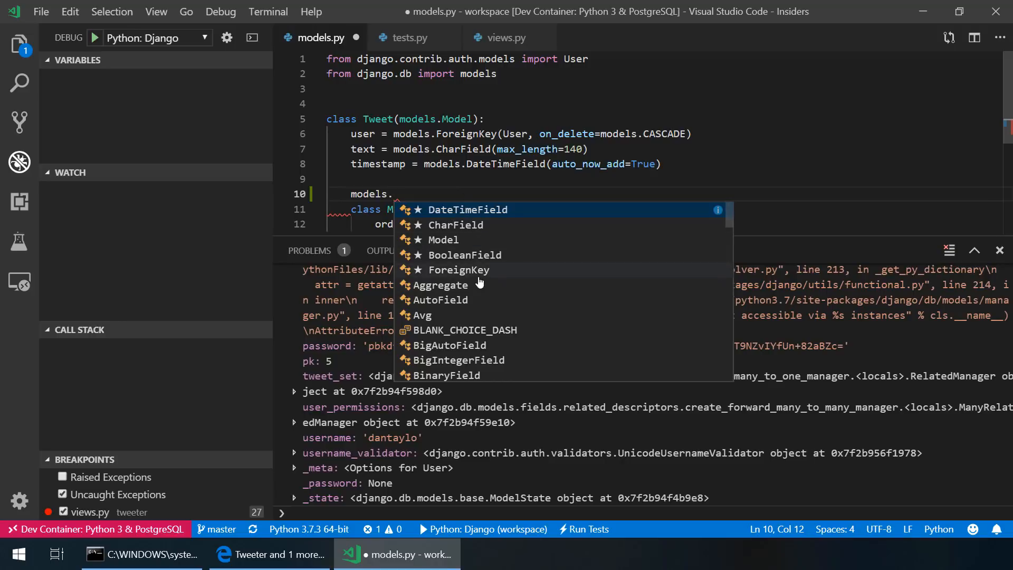
scroll(down, 3)
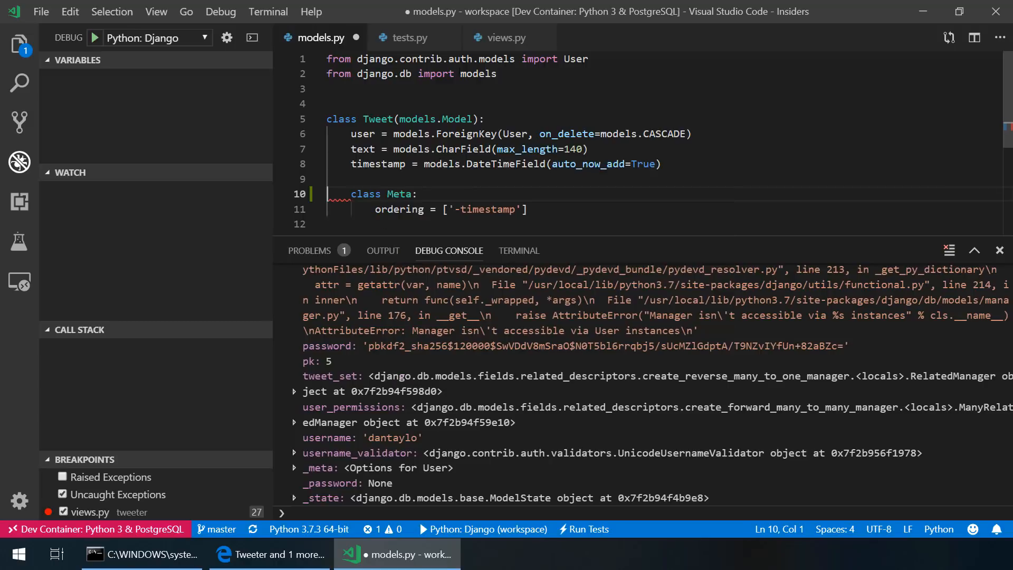
click(411, 38)
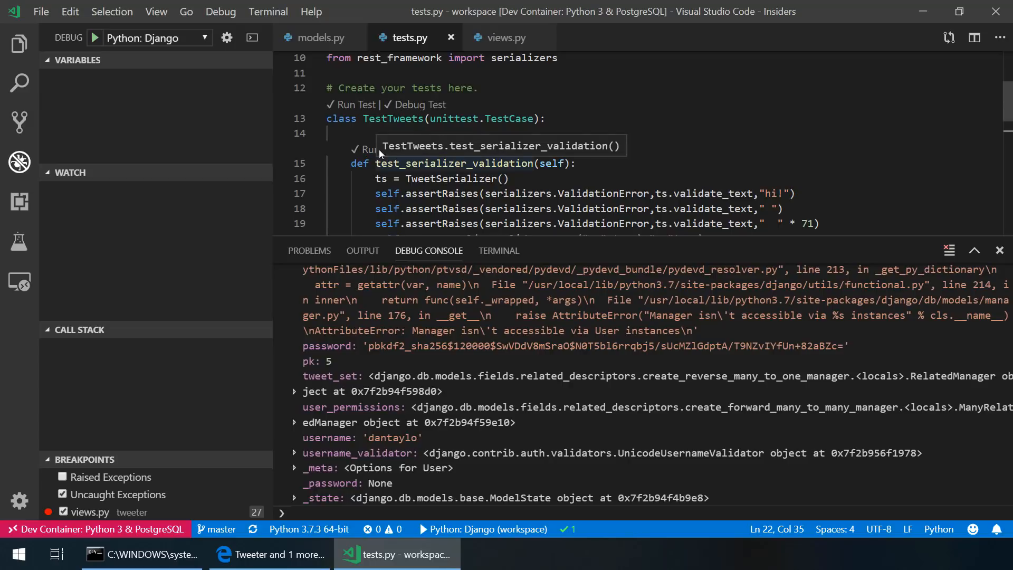
Step: Scroll through tests.py to reveal test_tweet_creation below the serializer validation test
scroll(down, 3)
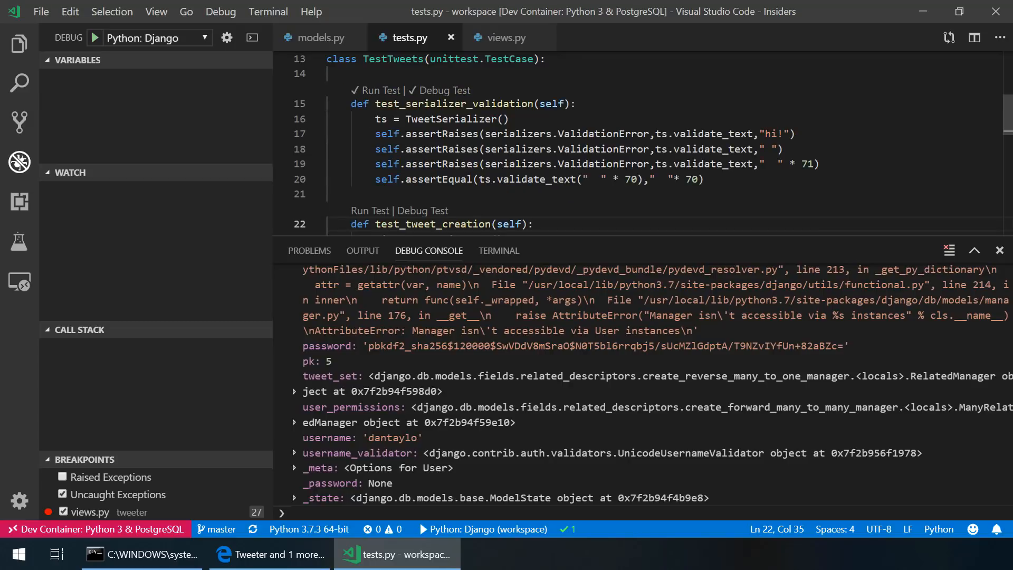
mouse_move(376, 91)
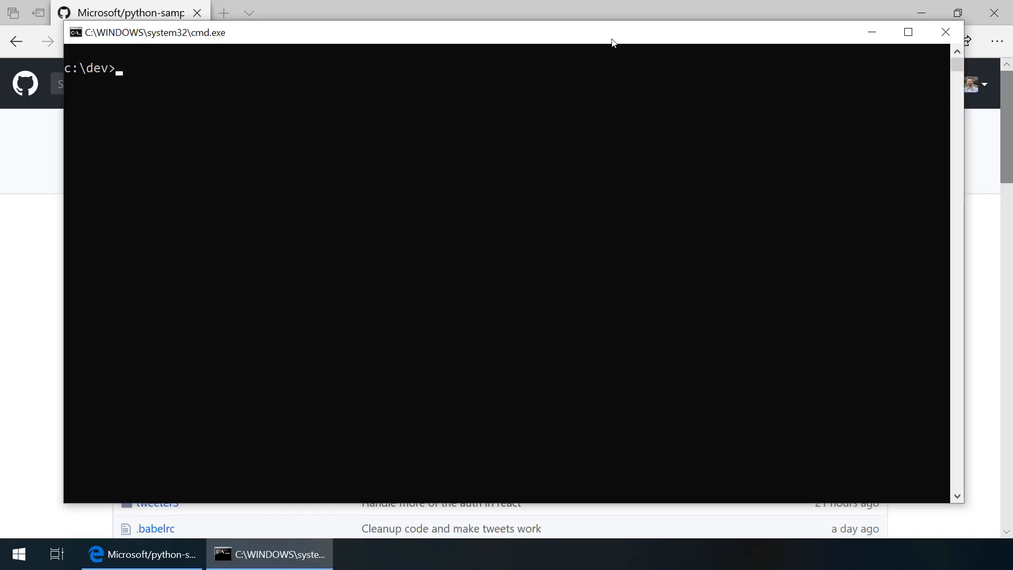
Step: Enter WSL from Command Prompt, start the Python interpreter and suspend it with Ctrl+Z
text(wsl)
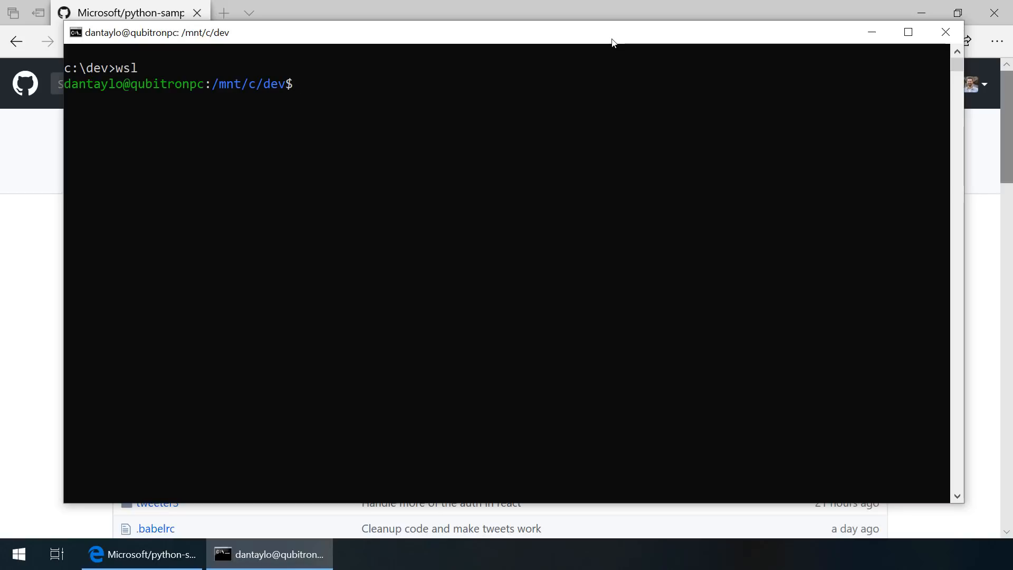
text(python3)
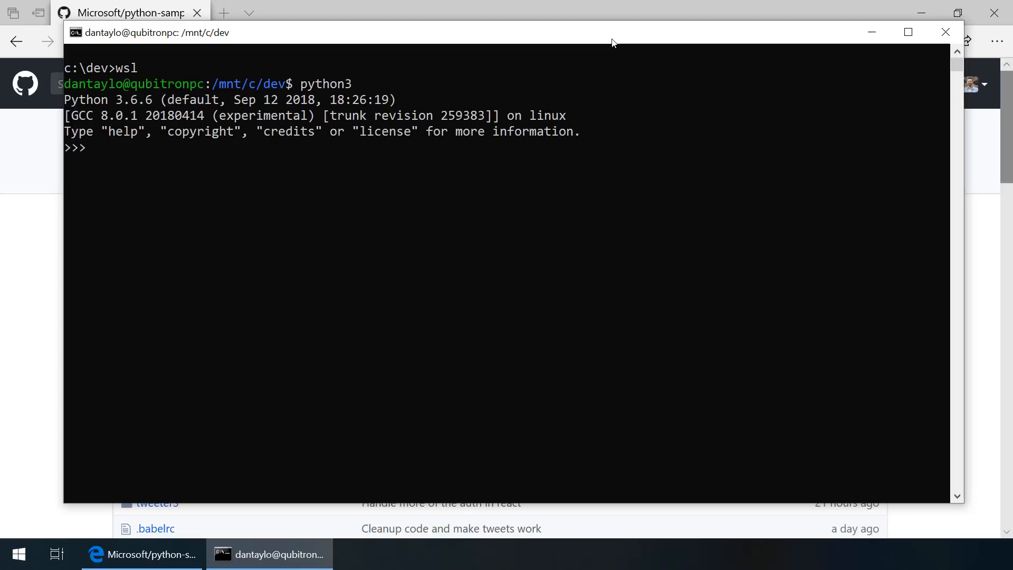
mouse_move(578, 122)
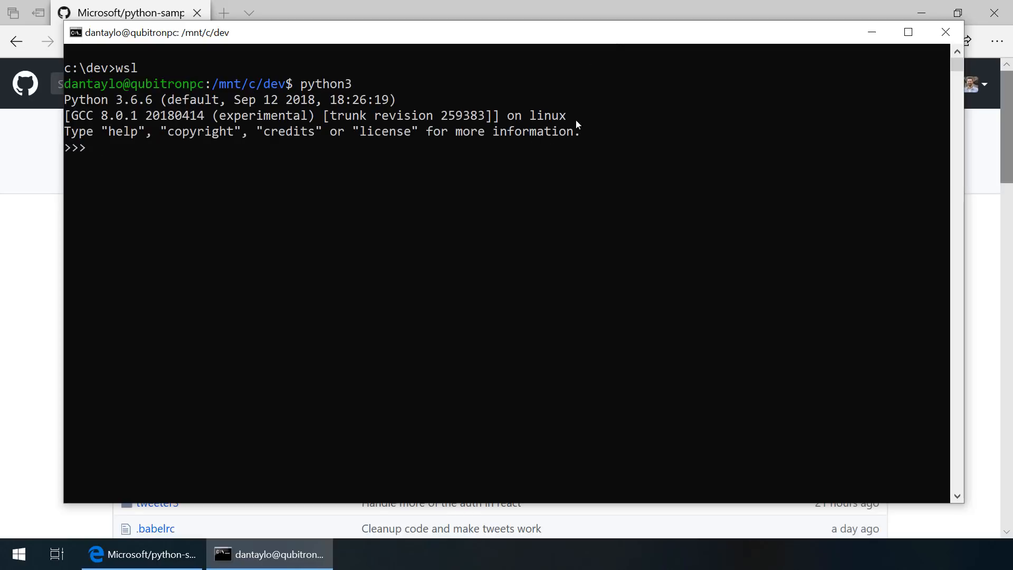
key(Ctrl+z)
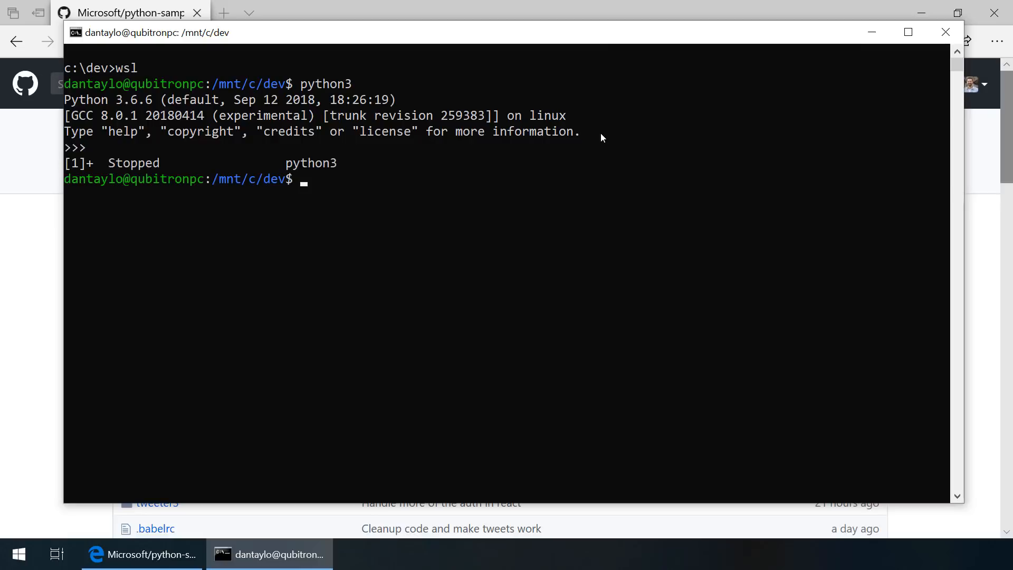
Step: Change to ~/dev/hello-stackoverflow and launch code-insiders . on the folder
text(cd ~/dev/hello-stackoverflow/)
text(ls)
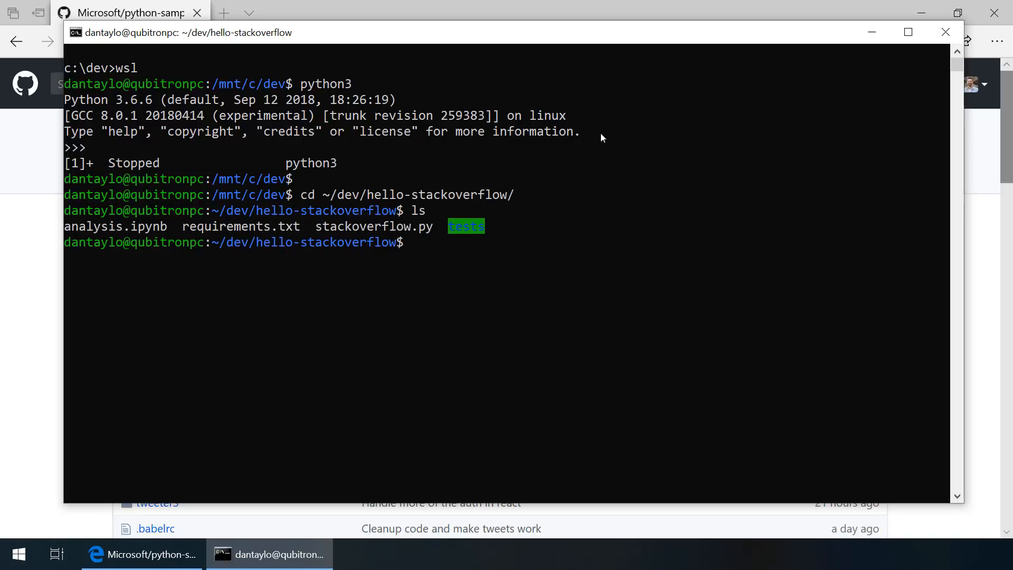
text(code-insider)
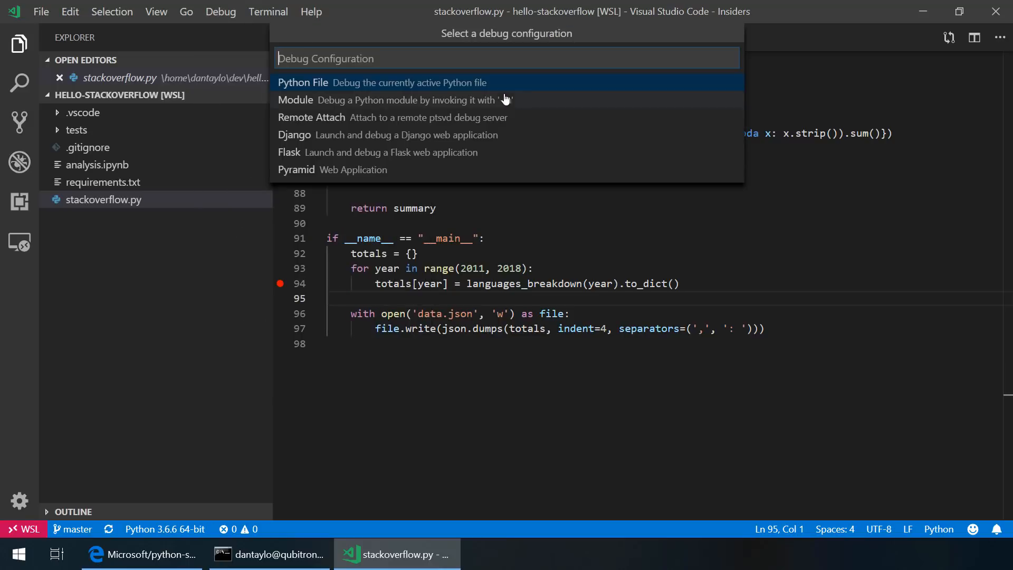
Step: Debug stackoverflow.py as a Python File, expand and collapse the 2011 totals at the breakpoint, then stop the session
click(303, 82)
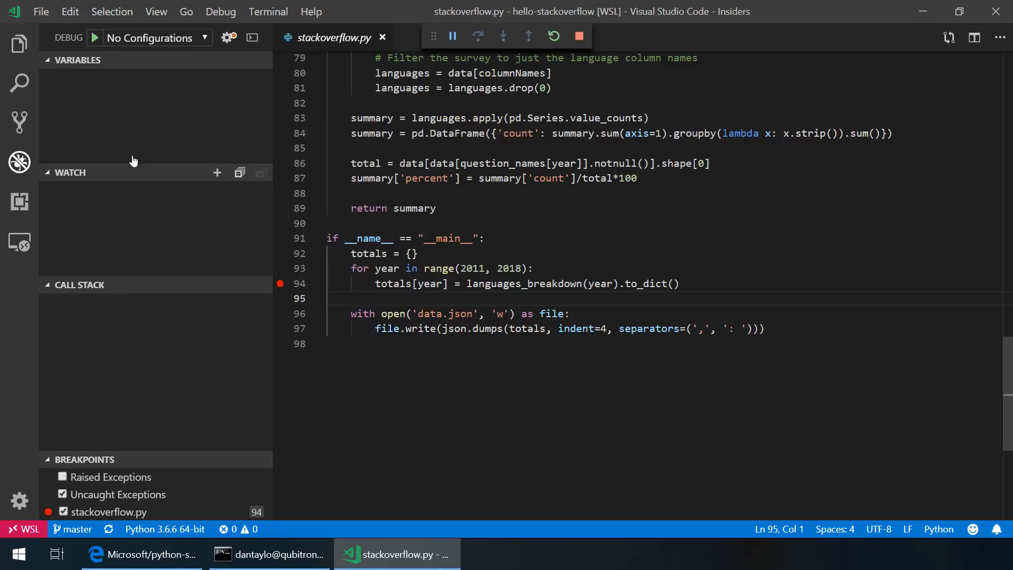
mouse_move(16, 44)
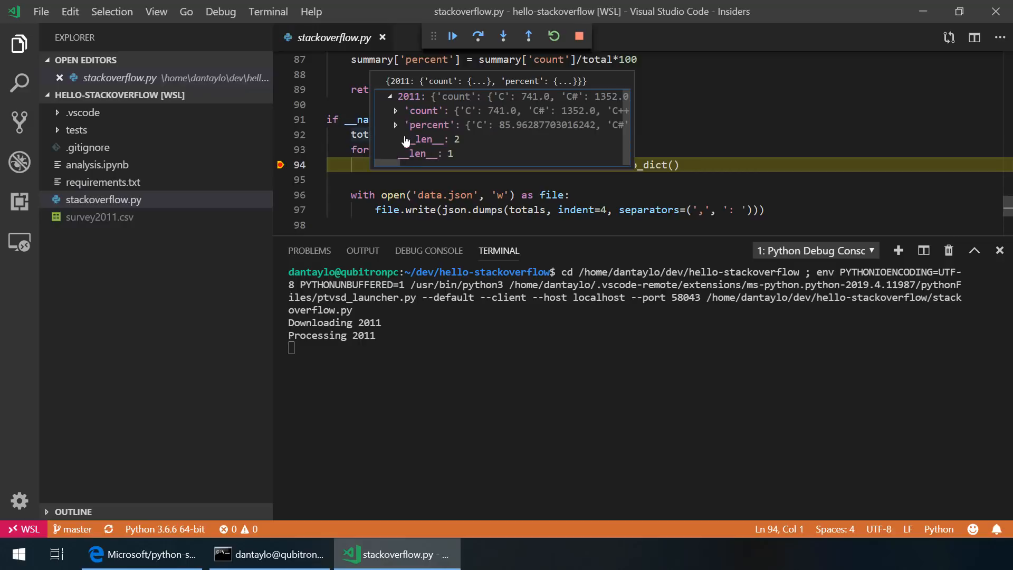
click(396, 125)
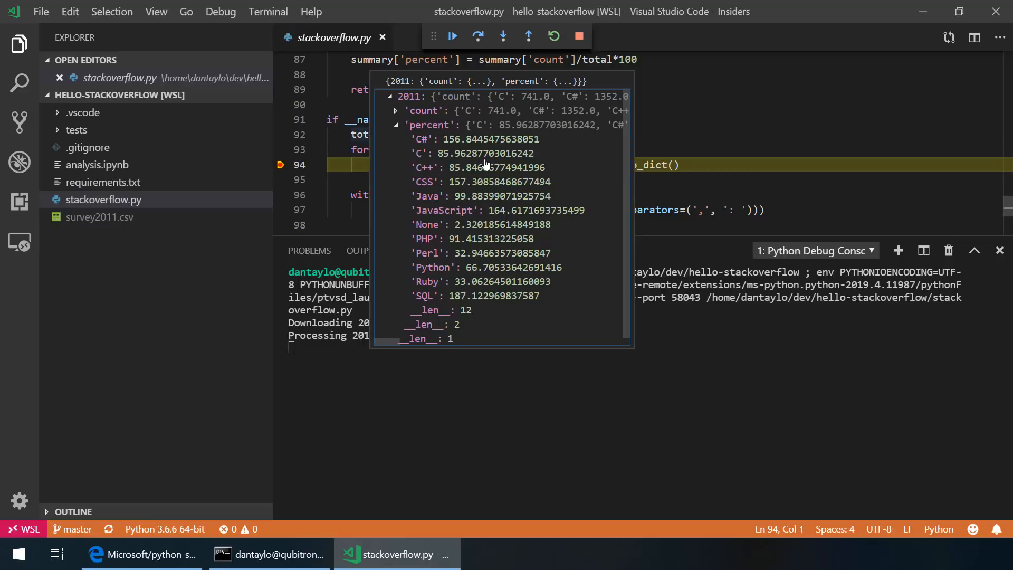
click(395, 125)
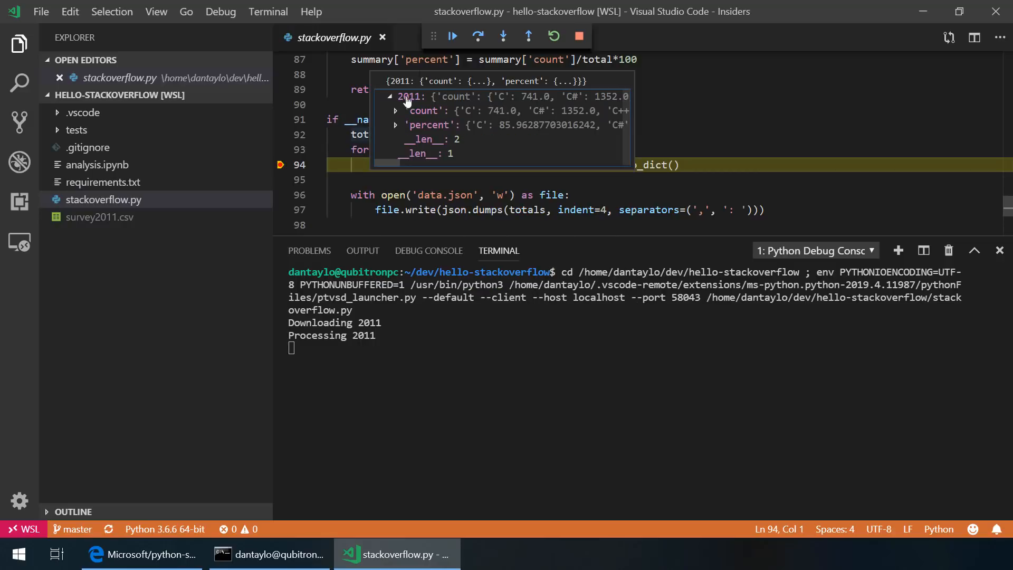
click(453, 36)
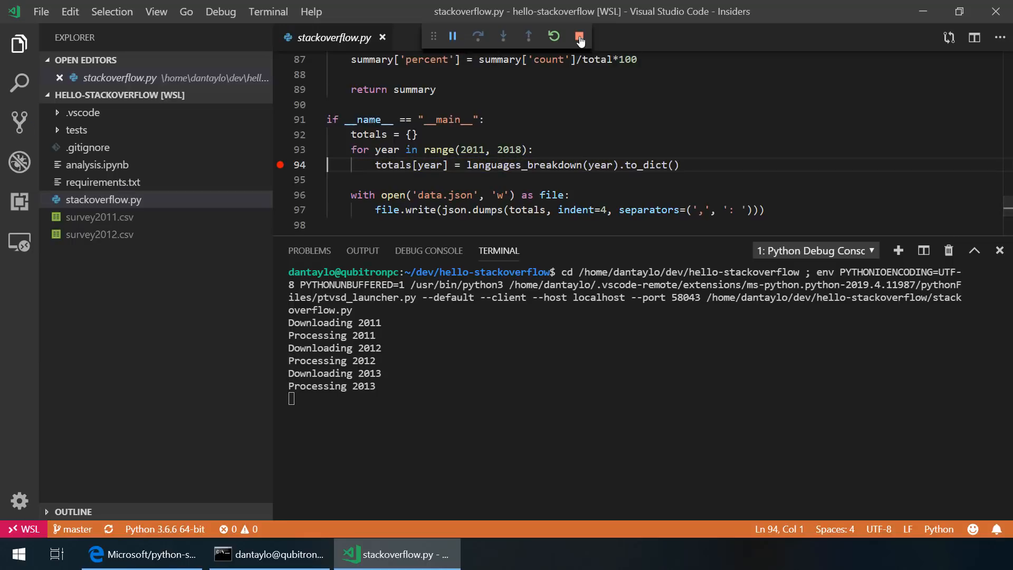
click(580, 36)
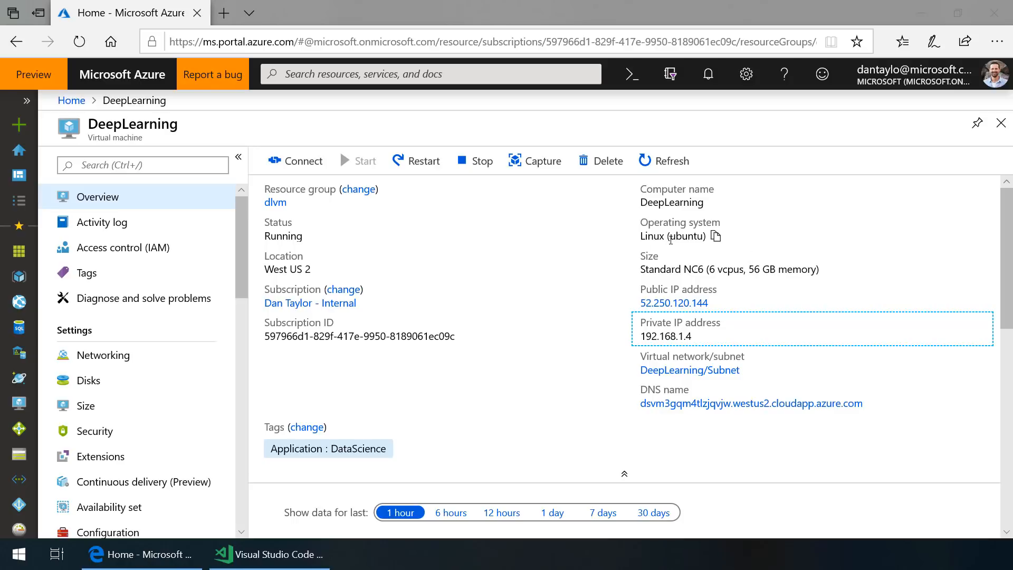
mouse_move(747, 269)
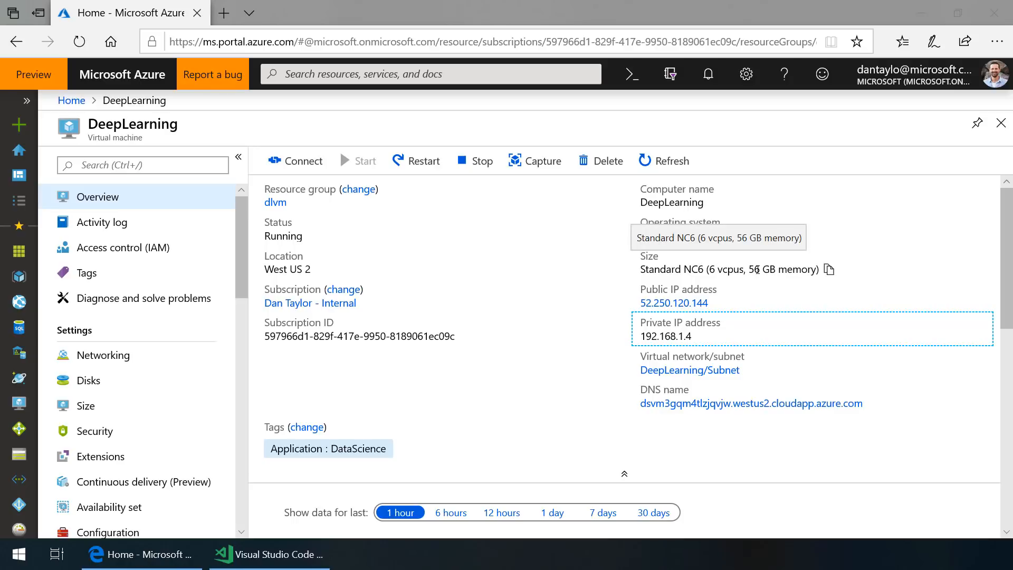
mouse_move(505, 422)
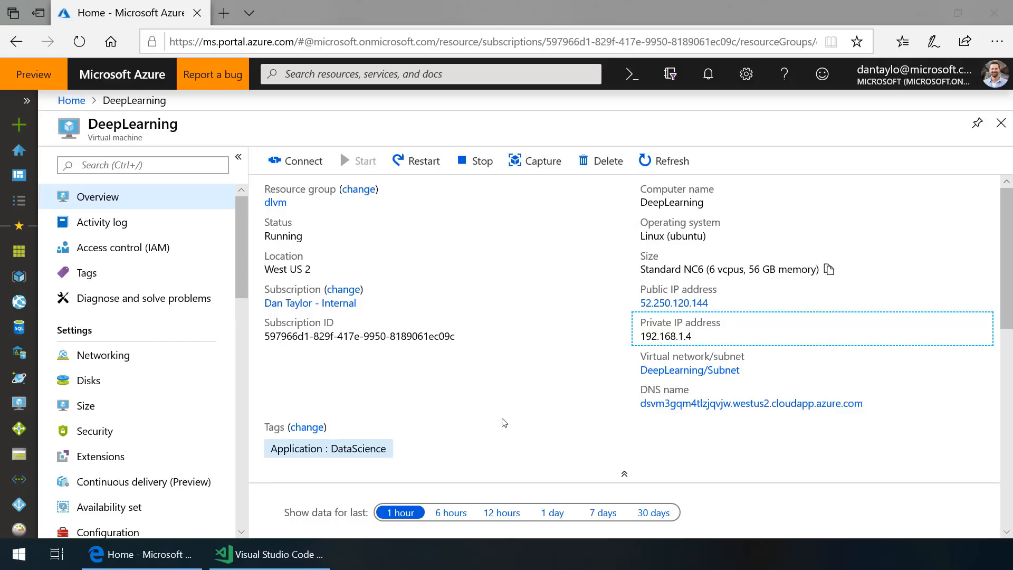
Step: Return from the Azure Portal's DeepLearning VM overview to the code editor window
click(277, 556)
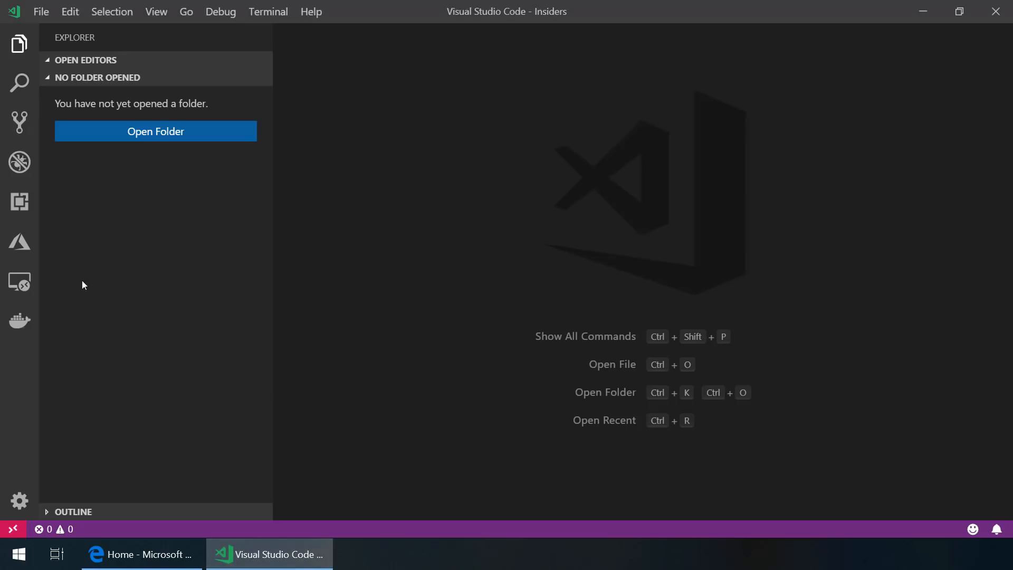
Step: Inspect DeepLearningVM's HostName and User in the SSH config, then connect to it in a new window
click(17, 281)
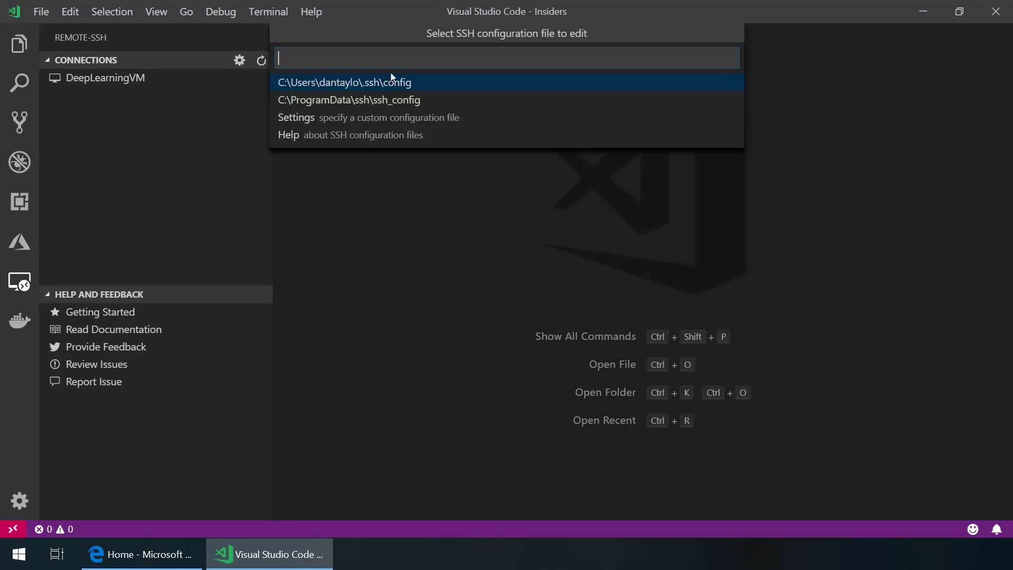
click(344, 83)
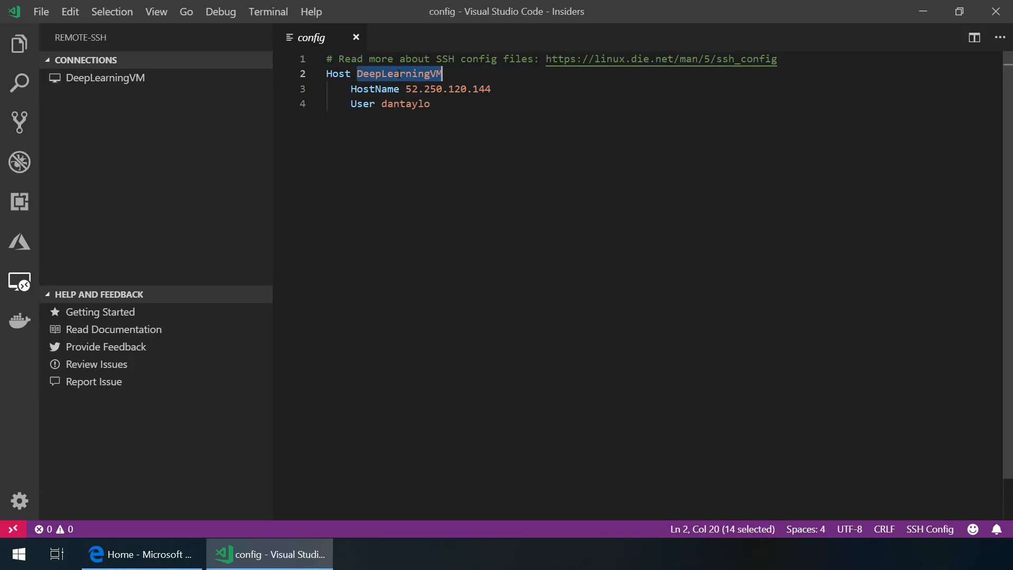
double_click(448, 88)
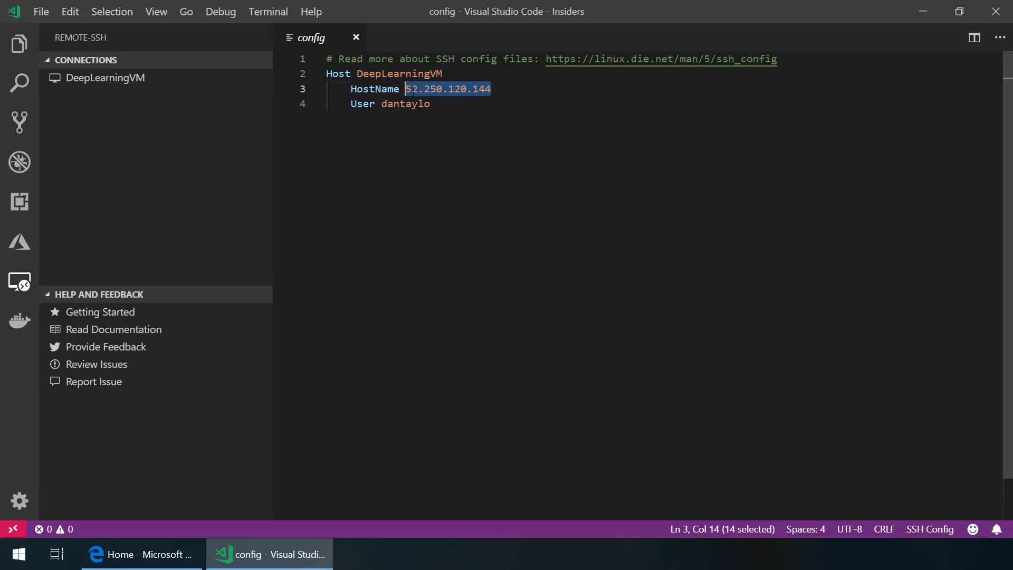
double_click(405, 103)
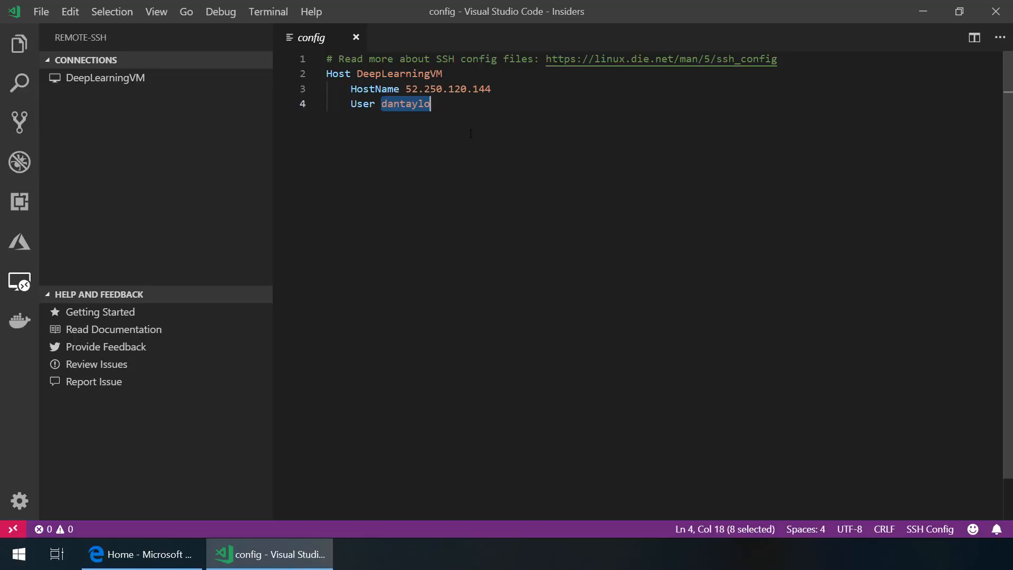
mouse_move(251, 78)
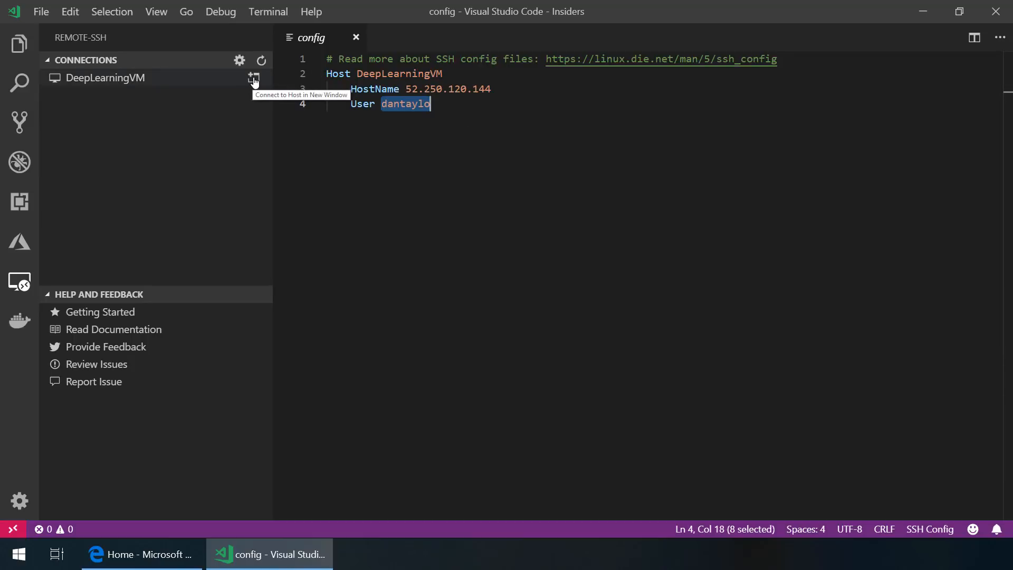
click(253, 78)
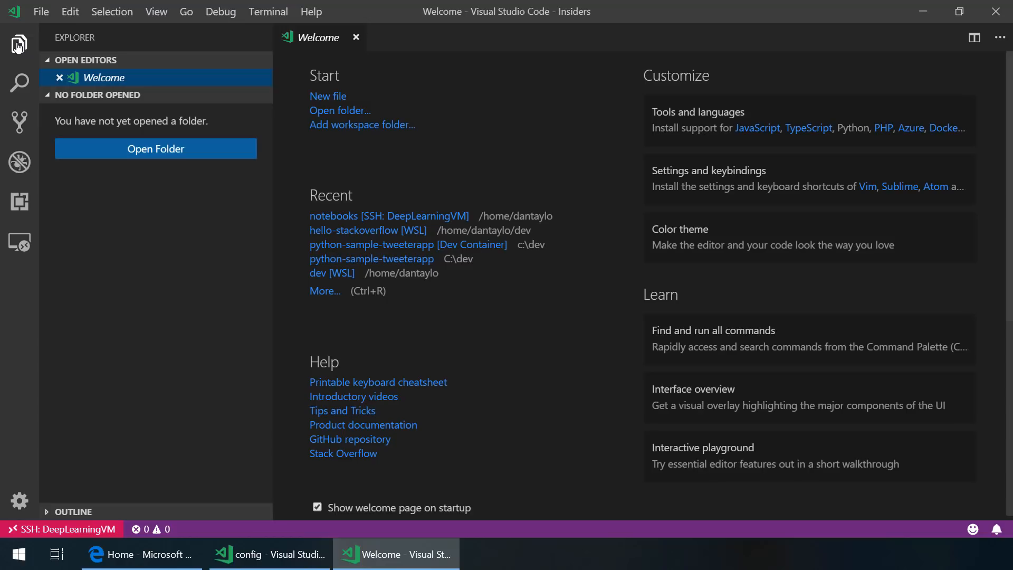
Step: Open the remote notebooks folder and import tensorflow/2_fullyconnected.ipynb as a Python script
click(155, 148)
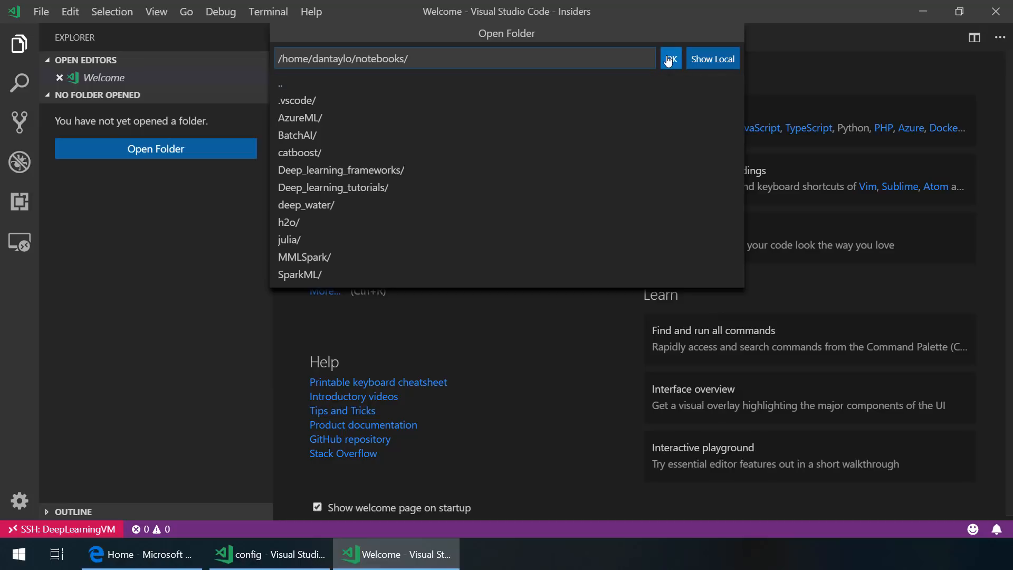
click(672, 58)
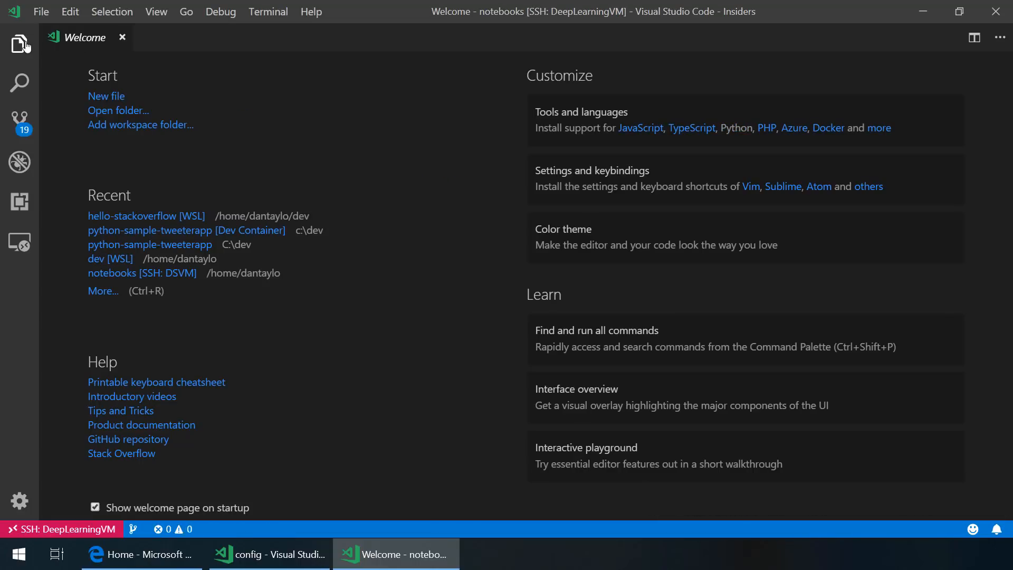
click(17, 42)
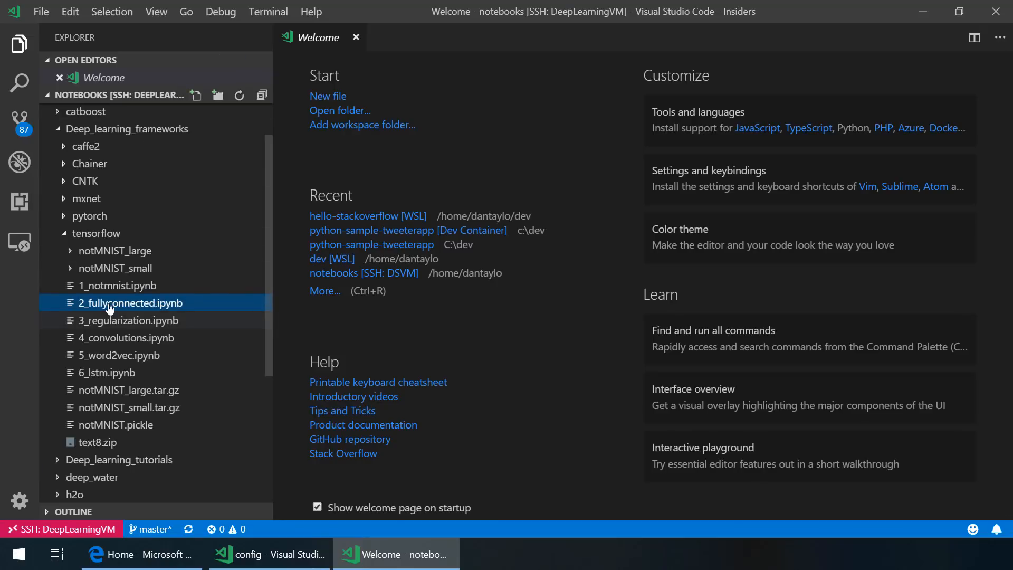
mouse_move(120, 307)
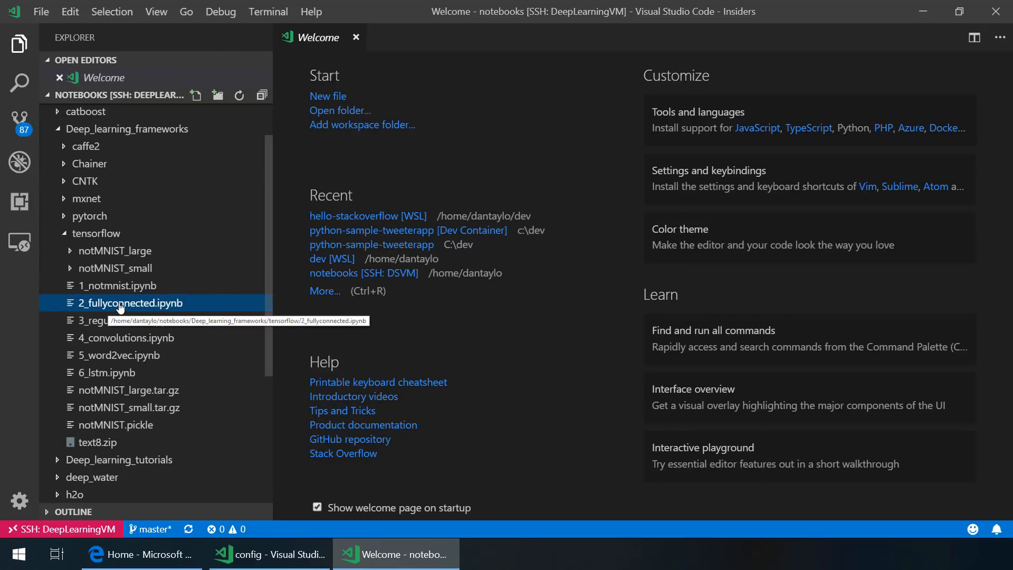
right_click(131, 303)
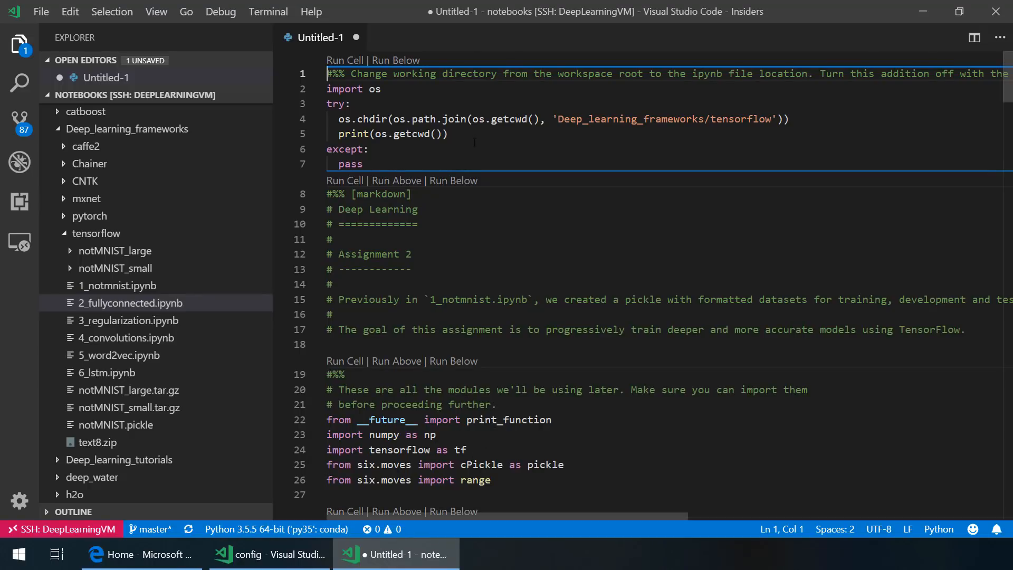
mouse_move(395, 60)
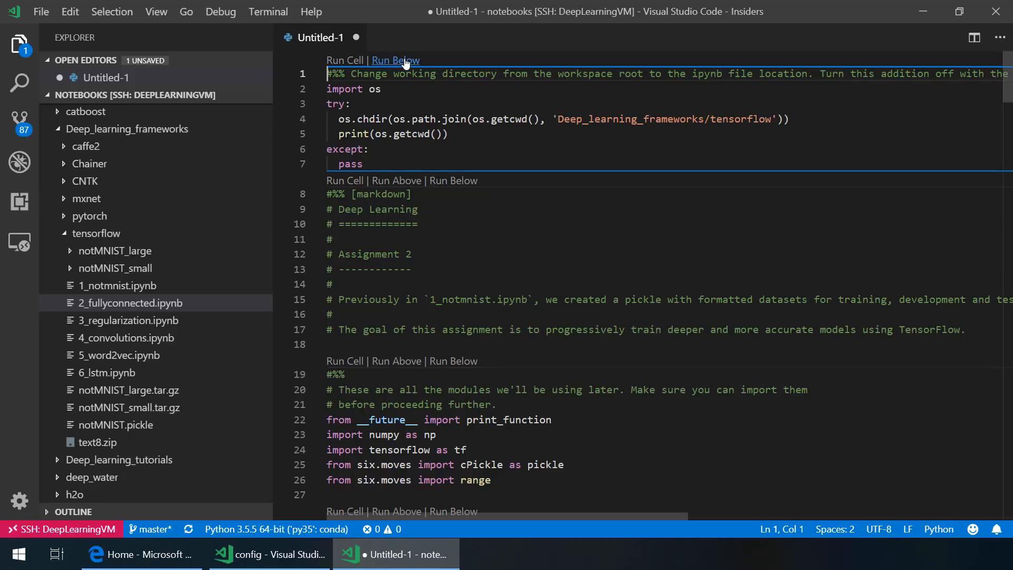
Step: Run all cells below the first in Python Interactive and scroll through the output
click(395, 59)
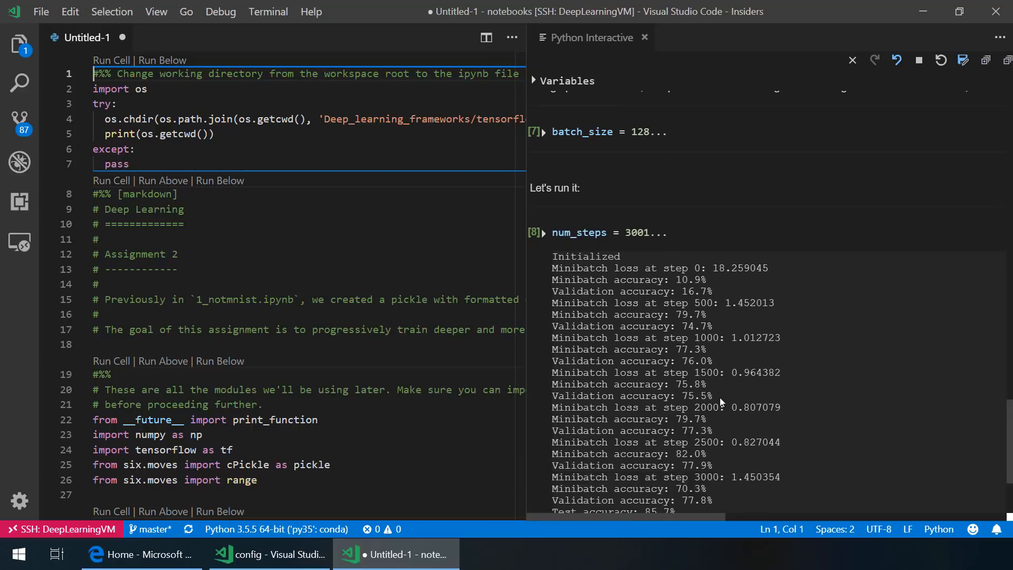
scroll(down, 3)
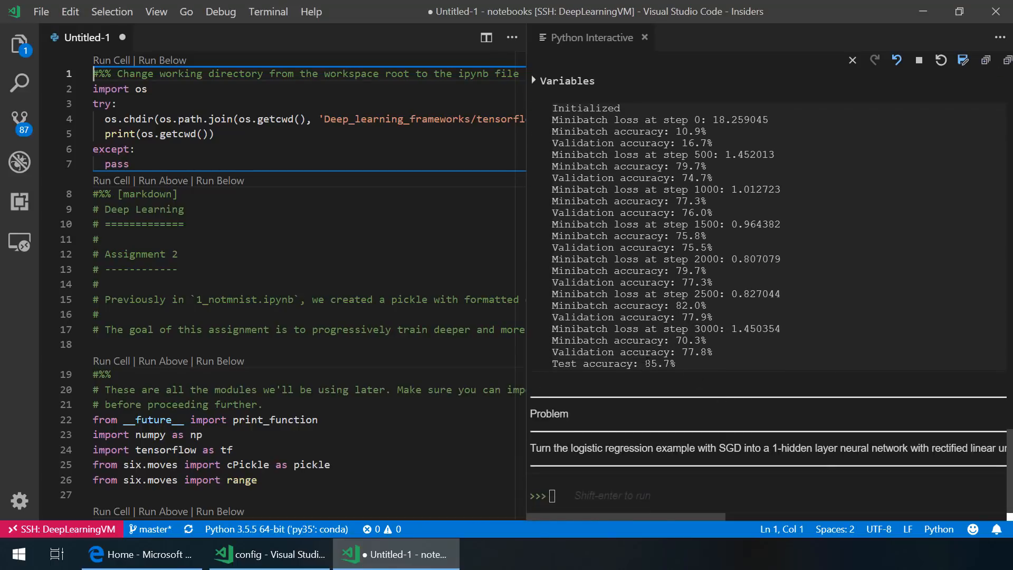
mouse_move(690, 373)
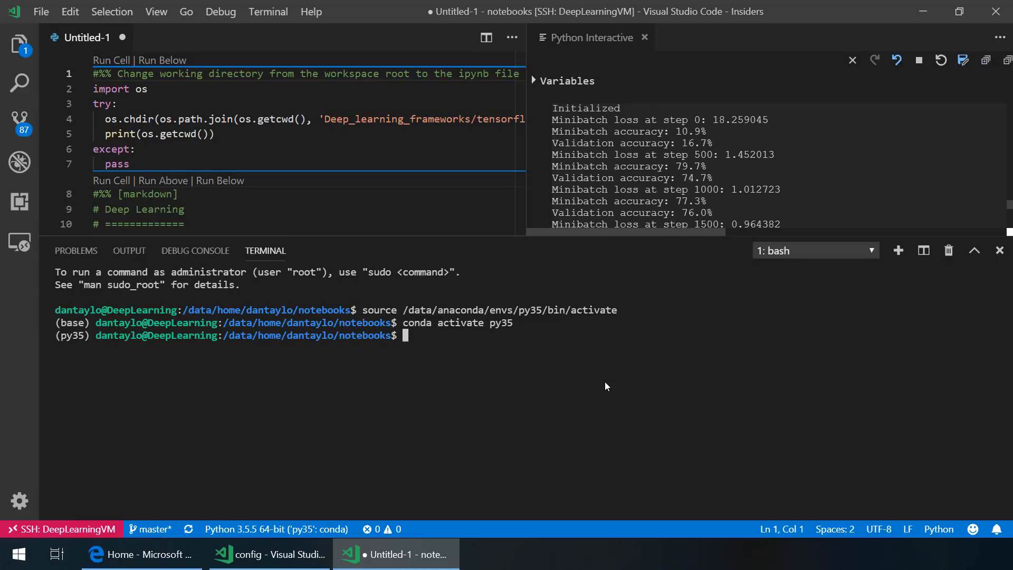
Step: Run nvidia-smi in the terminal to check GPU usage by the python process
text(nvidia-smi)
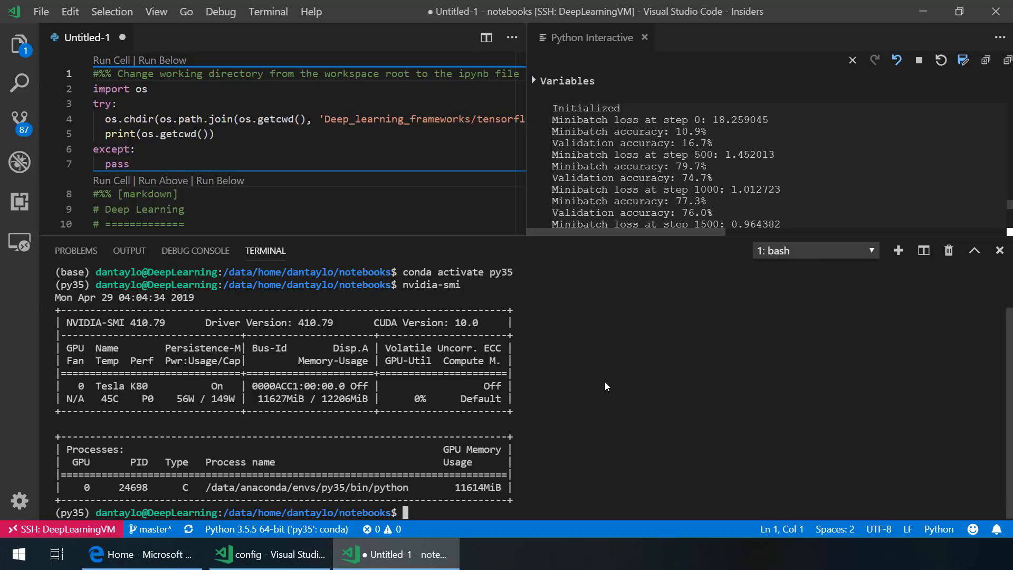
mouse_move(449, 490)
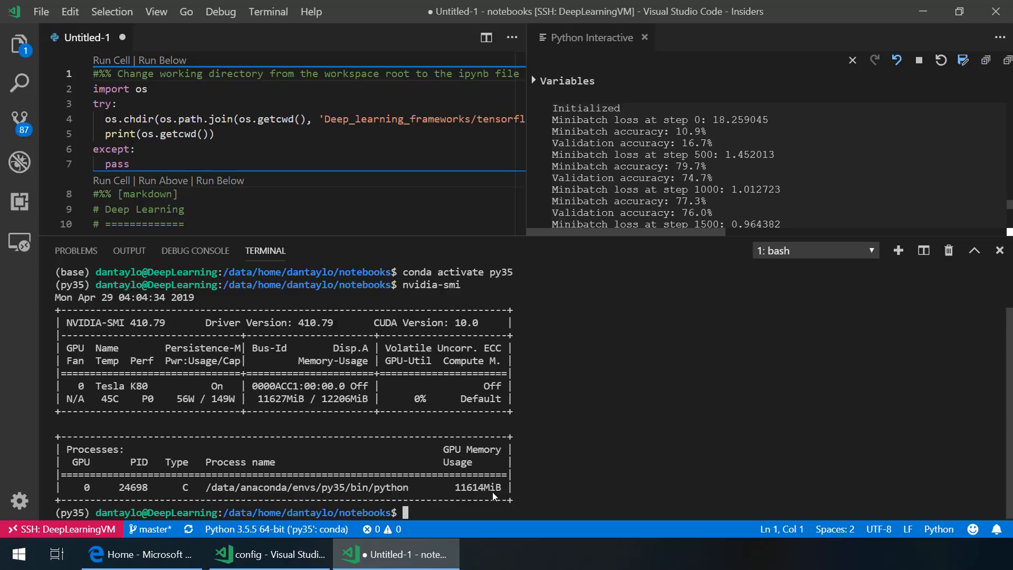
mouse_move(530, 496)
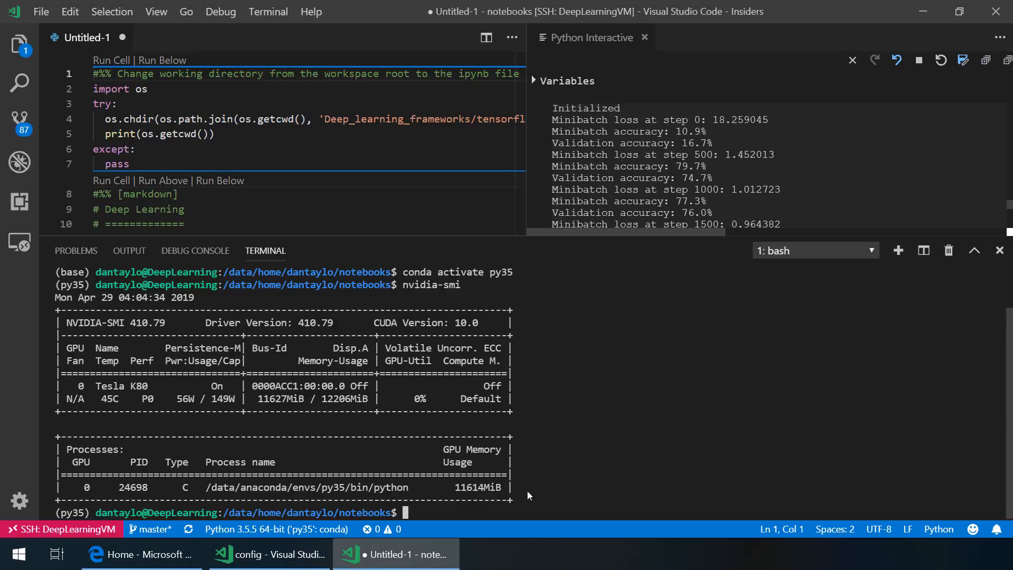